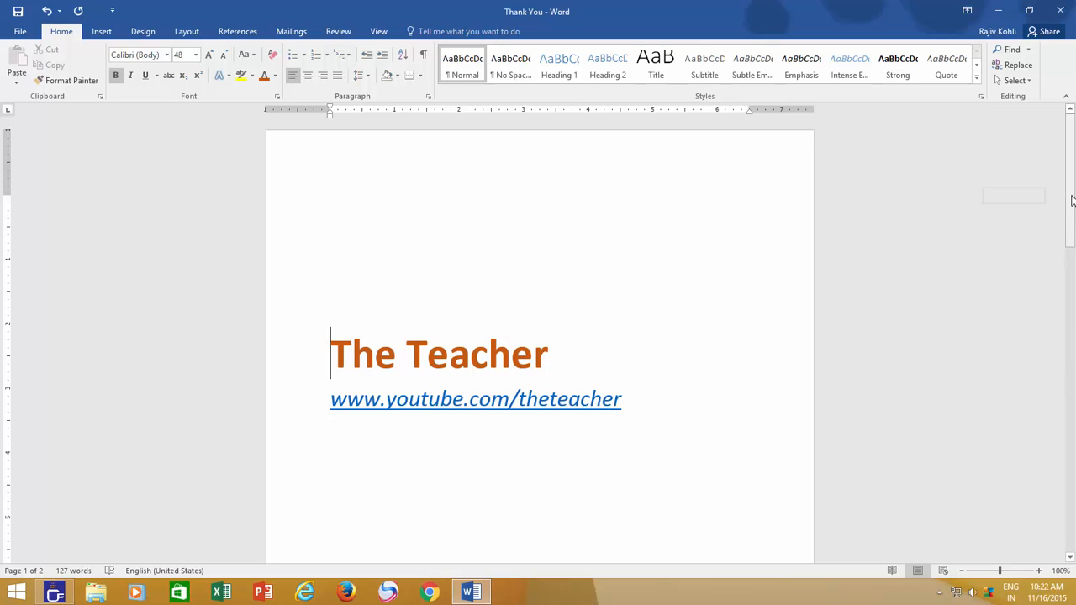
# - Select the title 'The Teacher' together with the URL line beneath it
pyautogui.scroll(-3)
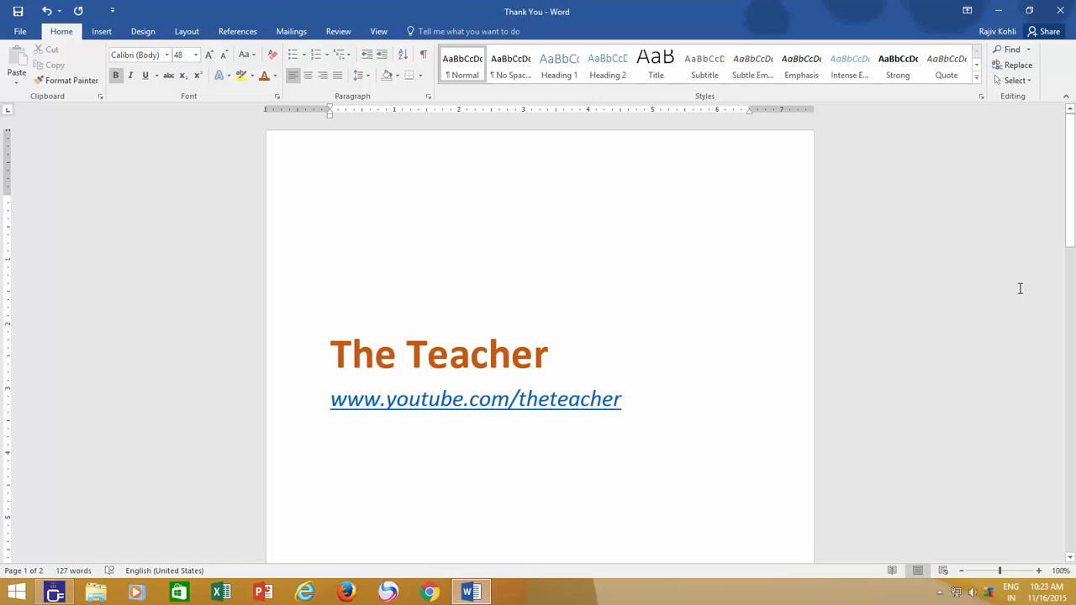
pyautogui.moveTo(1016, 289)
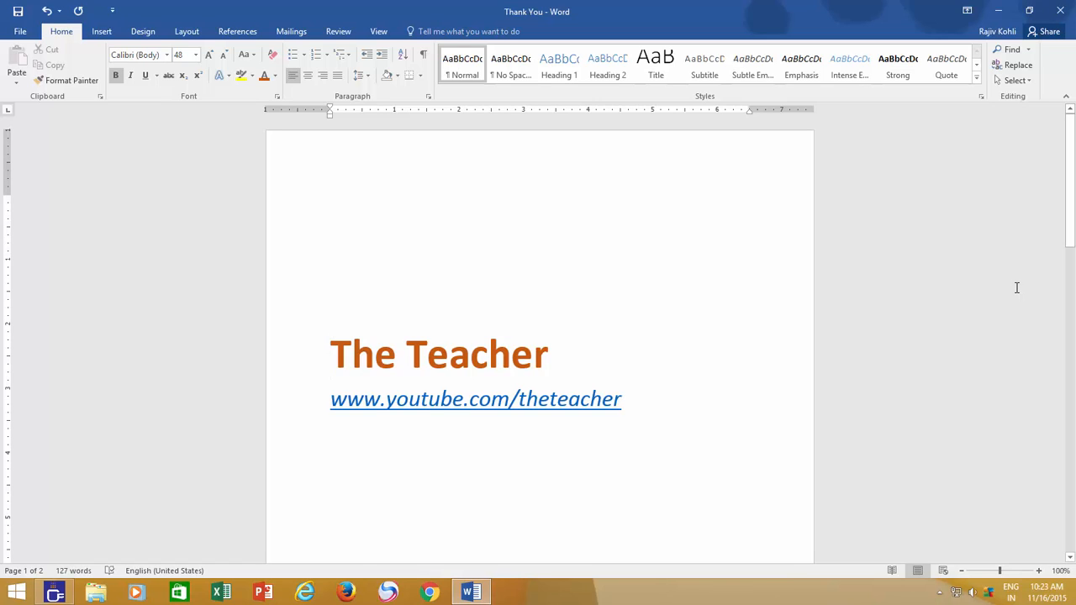
pyautogui.moveTo(332, 434); pyautogui.dragTo(597, 434)
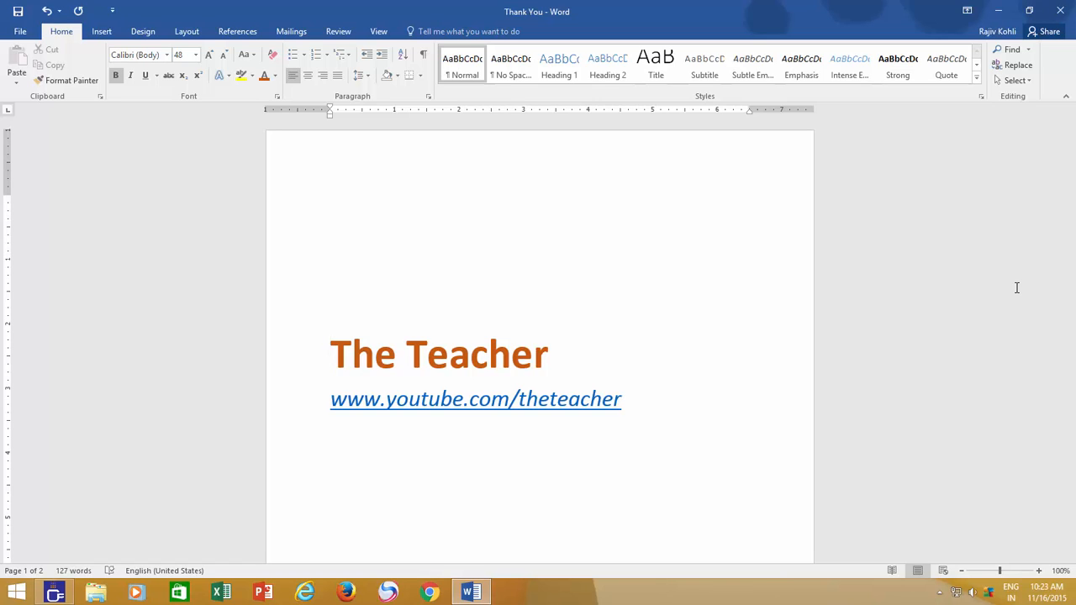
pyautogui.moveTo(957, 337)
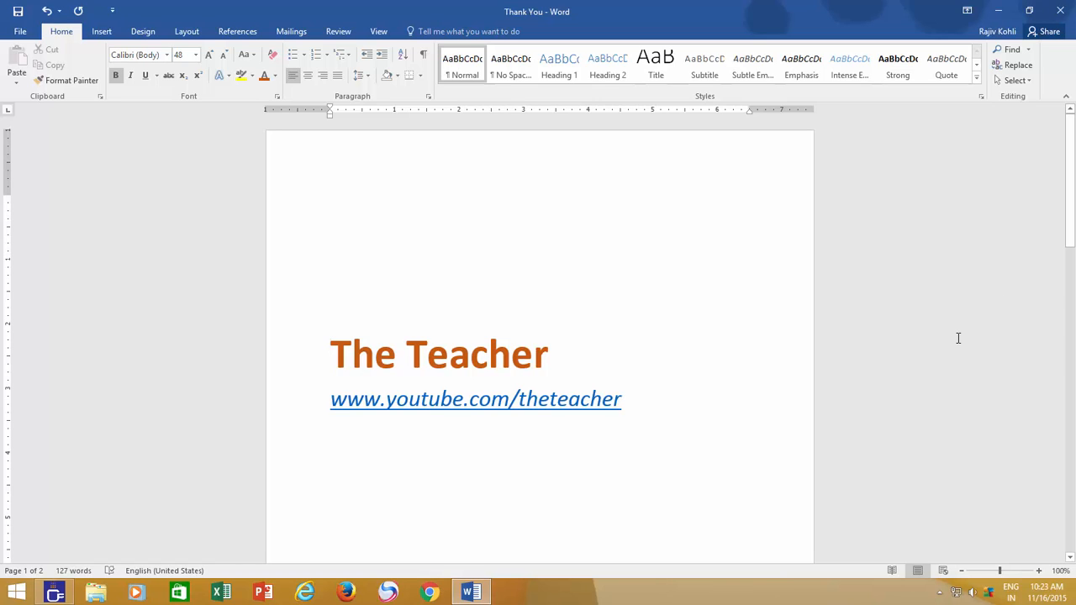
pyautogui.click(332, 353)
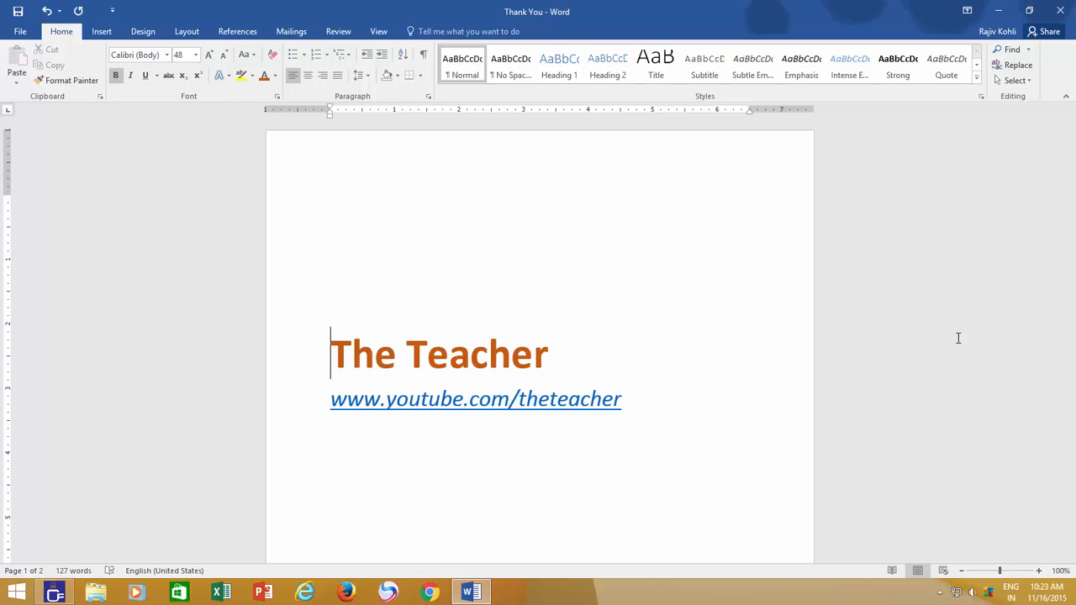
pyautogui.moveTo(330, 353); pyautogui.dragTo(622, 400)
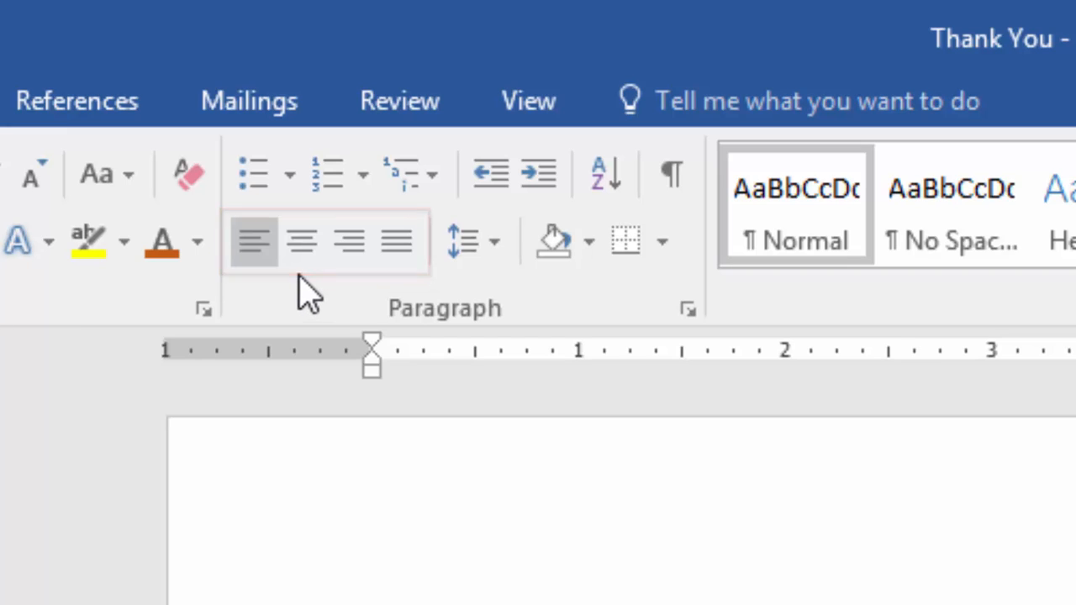
pyautogui.moveTo(254, 242)
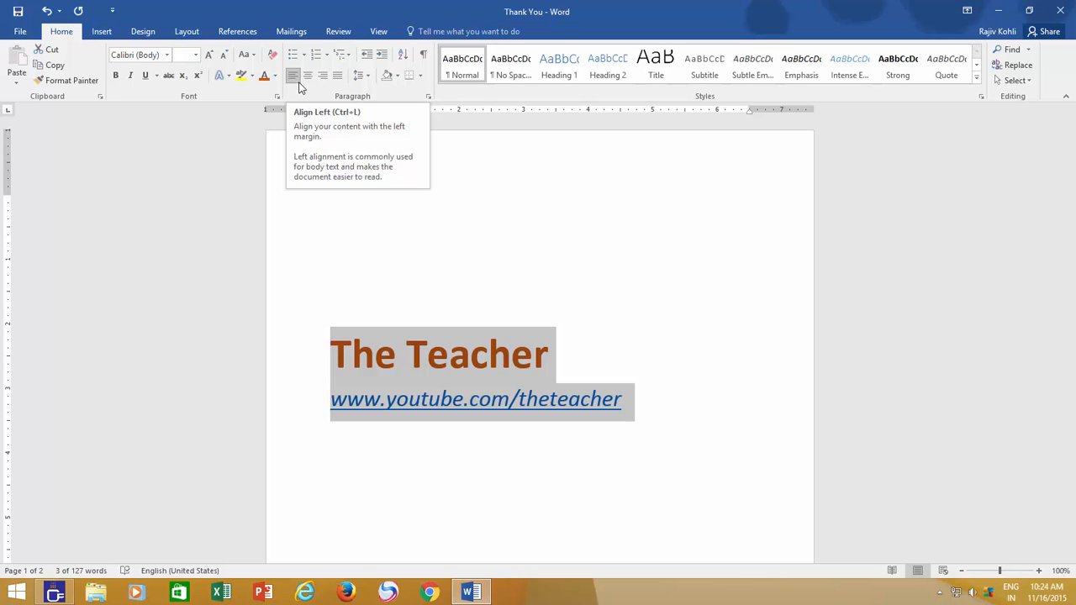
pyautogui.moveTo(308, 76)
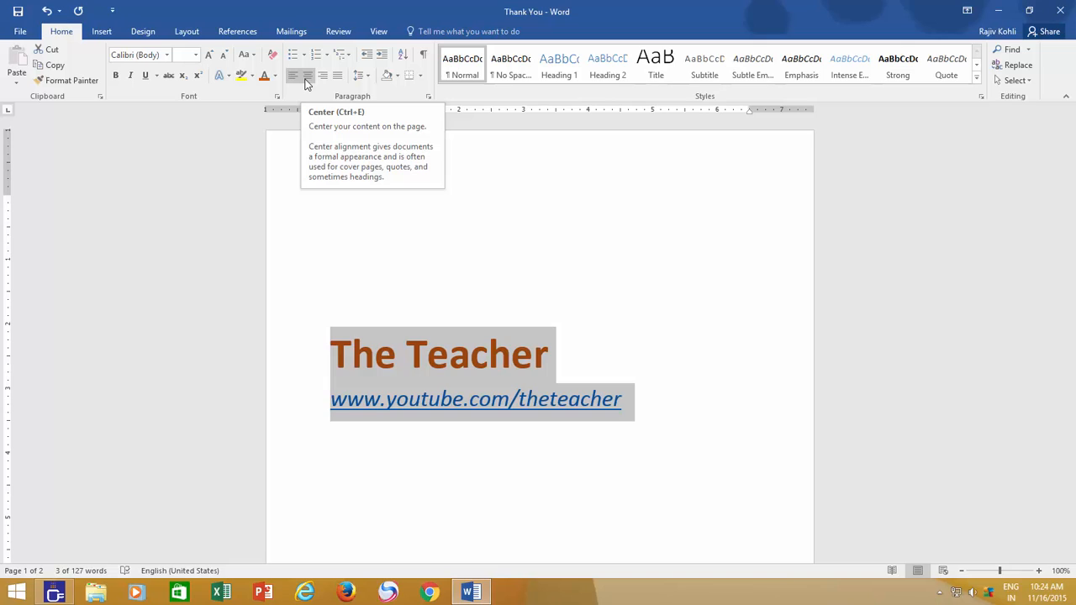
# - Centre the heading lines and nudge their font size down a step with Grow/Shrink Font
pyautogui.click(307, 75)
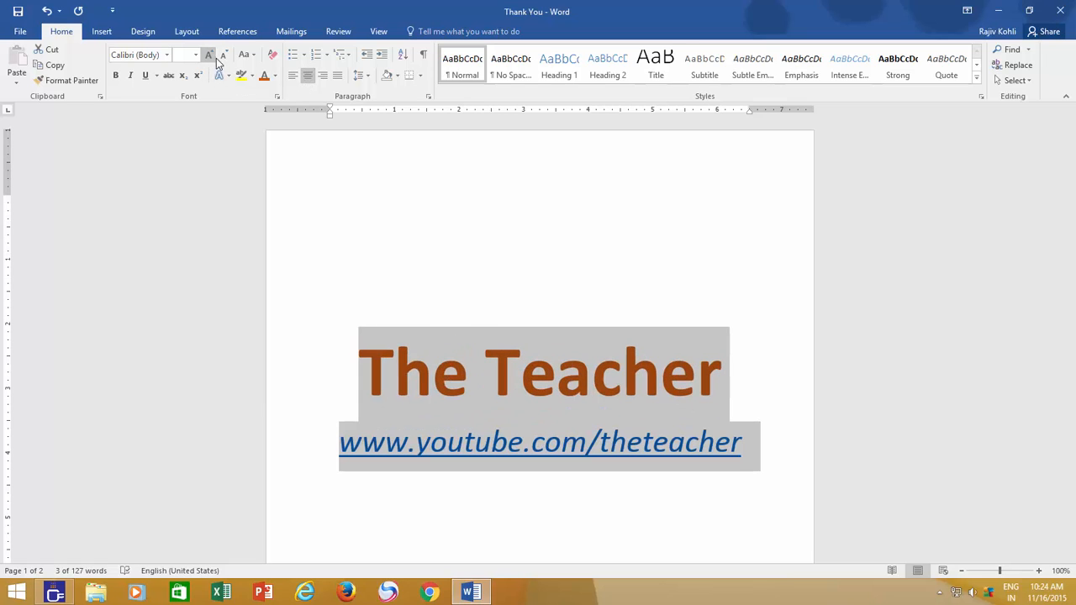
pyautogui.click(223, 54)
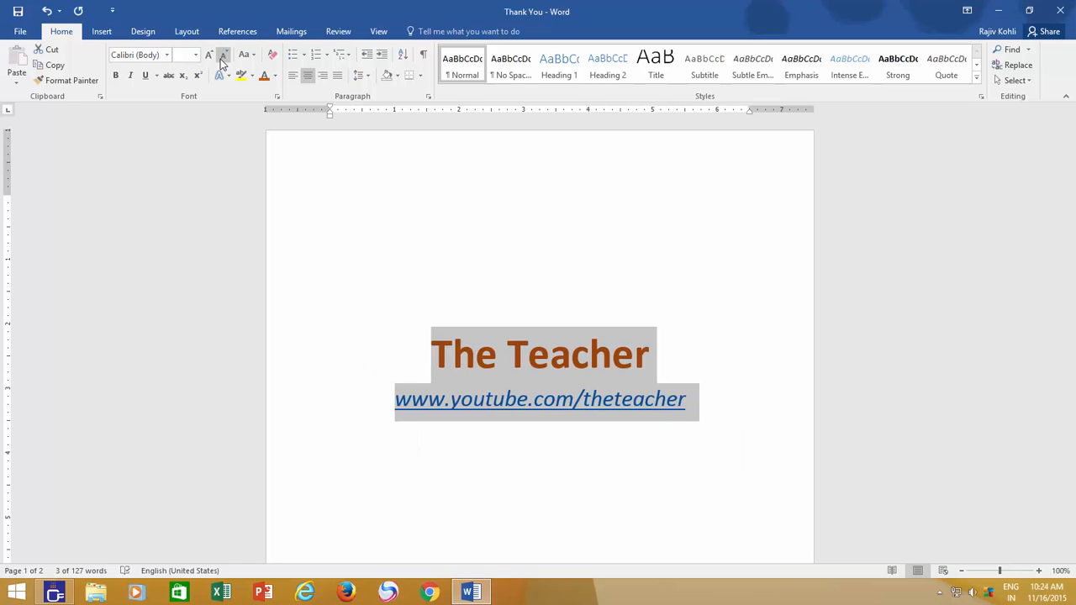
pyautogui.click(222, 53)
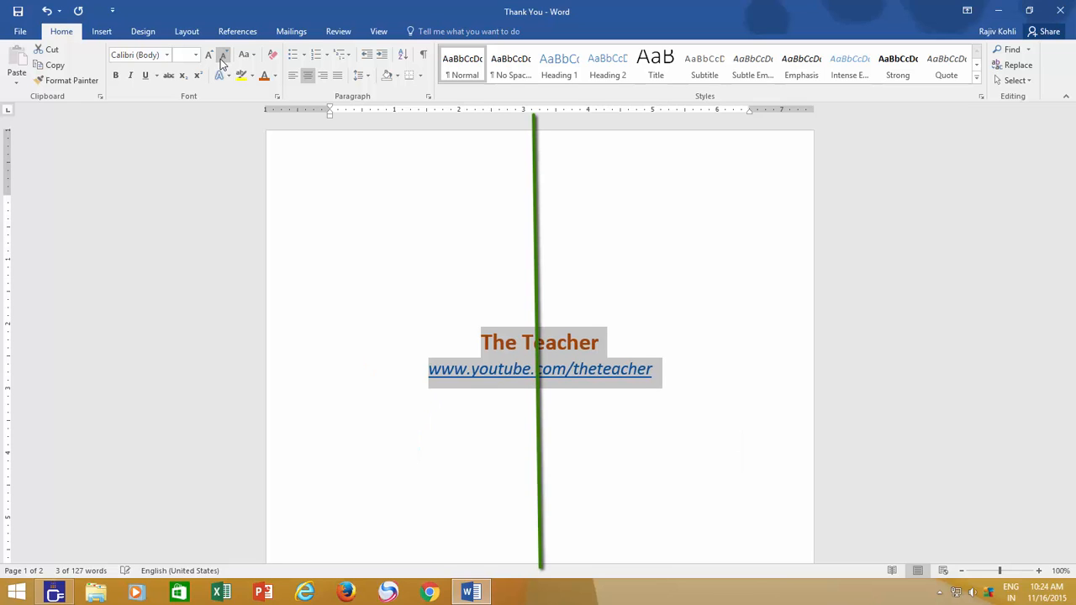
pyautogui.click(209, 54)
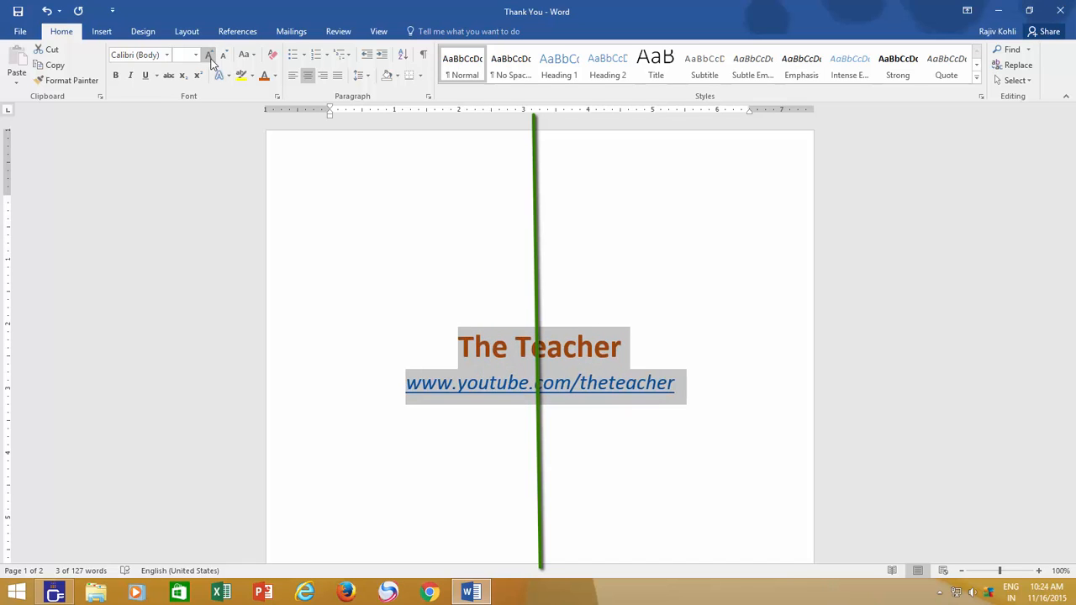
pyautogui.click(209, 54)
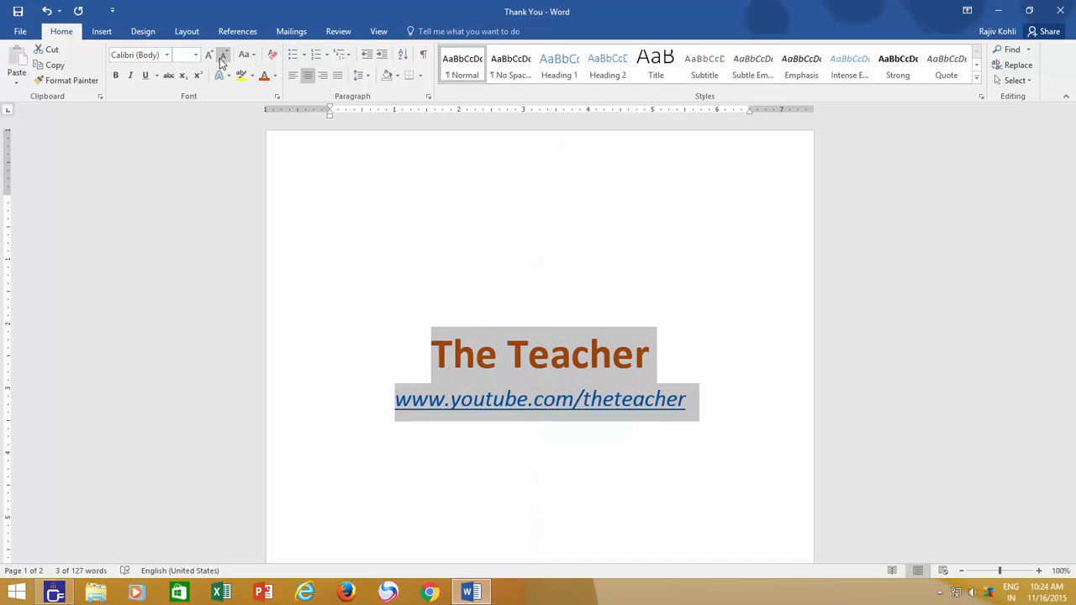
pyautogui.click(222, 54)
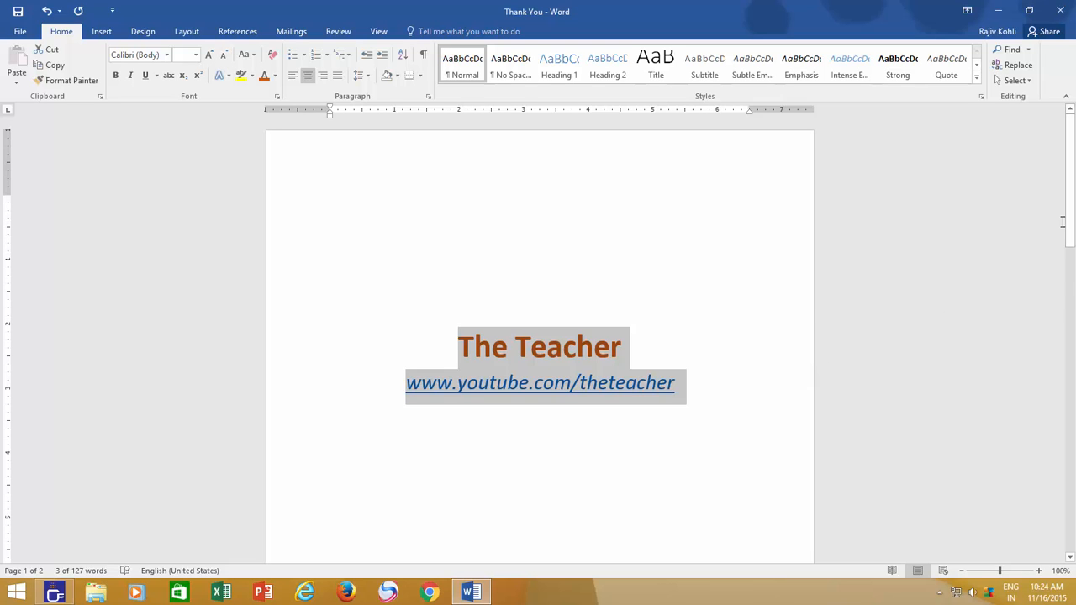
# - Scroll down to page 2 to reach the letter body and sign-off lines
pyautogui.scroll(-3)
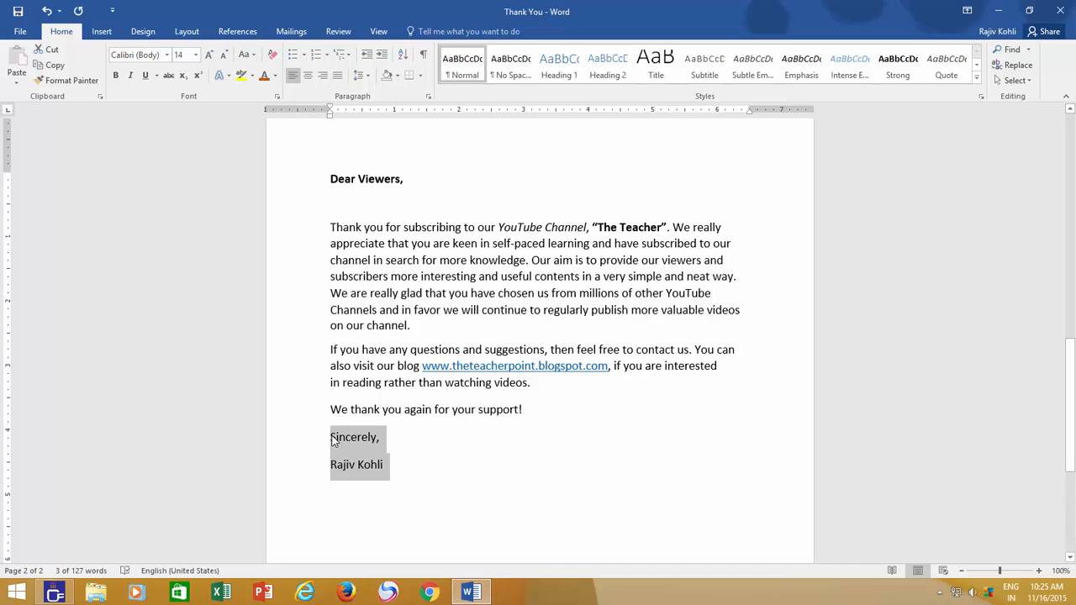
pyautogui.click(345, 437)
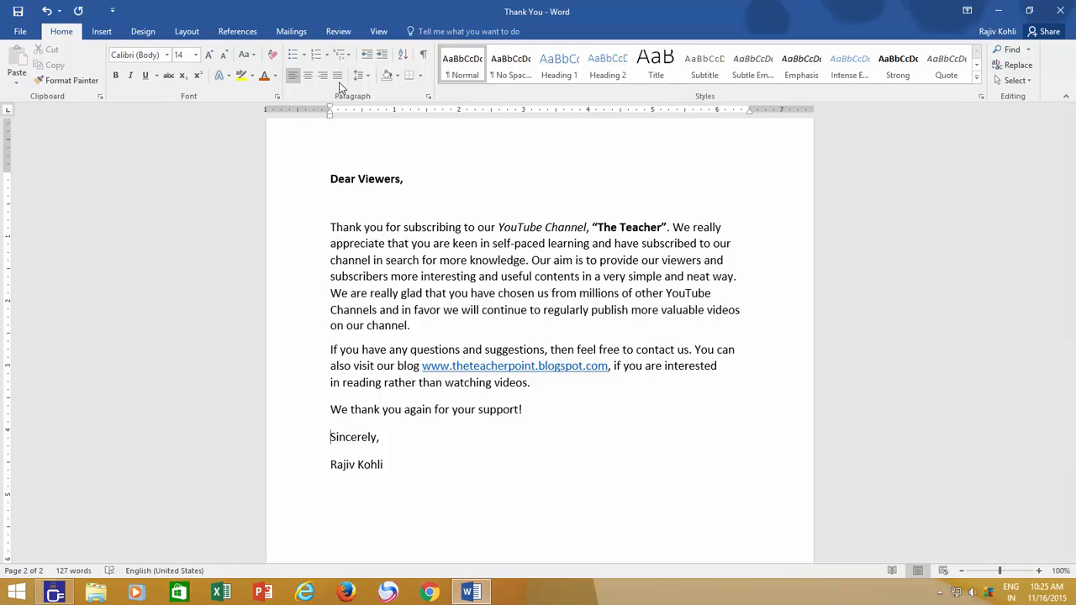
pyautogui.moveTo(336, 76)
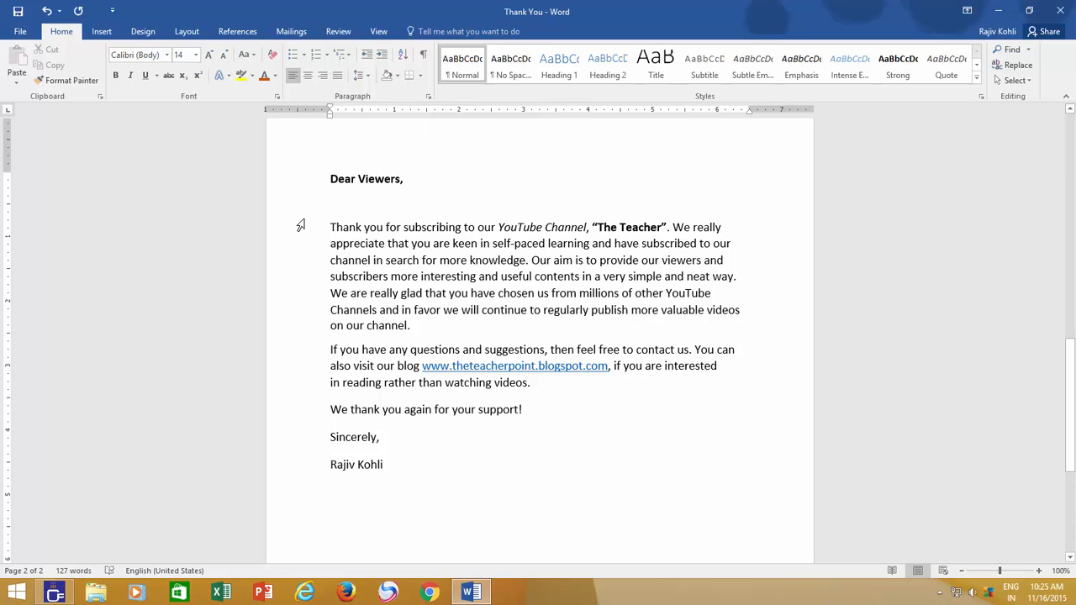
pyautogui.click(331, 437)
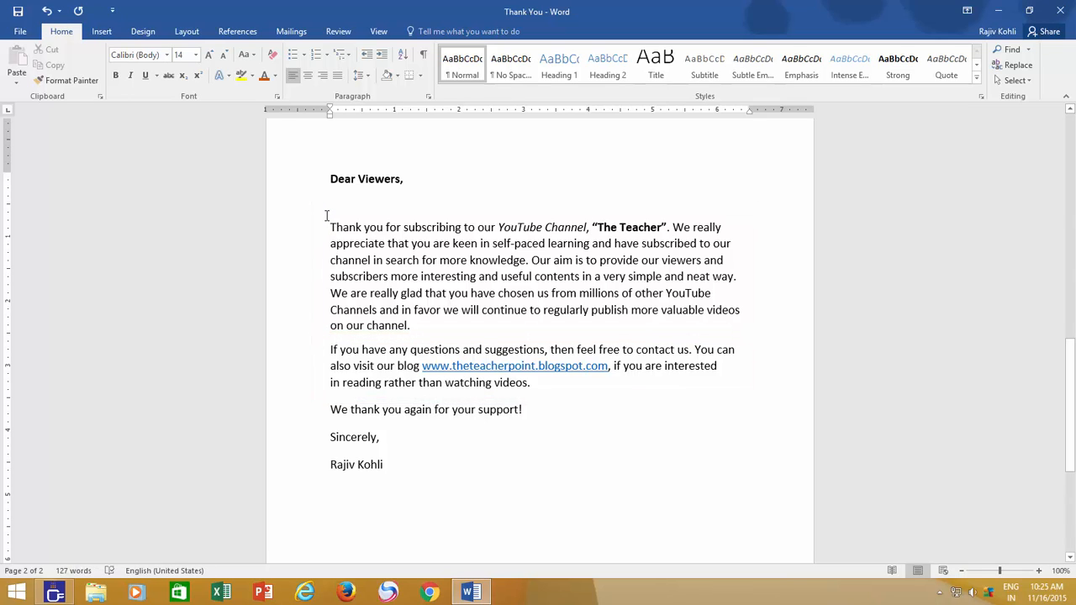
# - Run Spelling & Grammar so the Readability Statistics (124 words, 7 sentences) appear
pyautogui.click(330, 227)
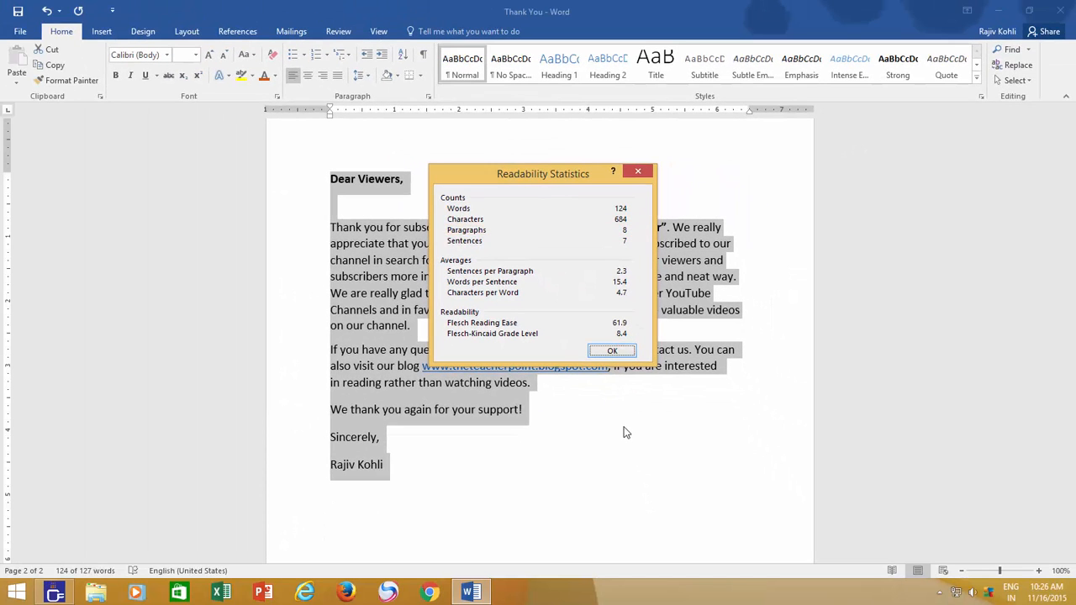
# - Dismiss Readability Statistics and turn on Show/Hide ¶ formatting marks
pyautogui.click(612, 352)
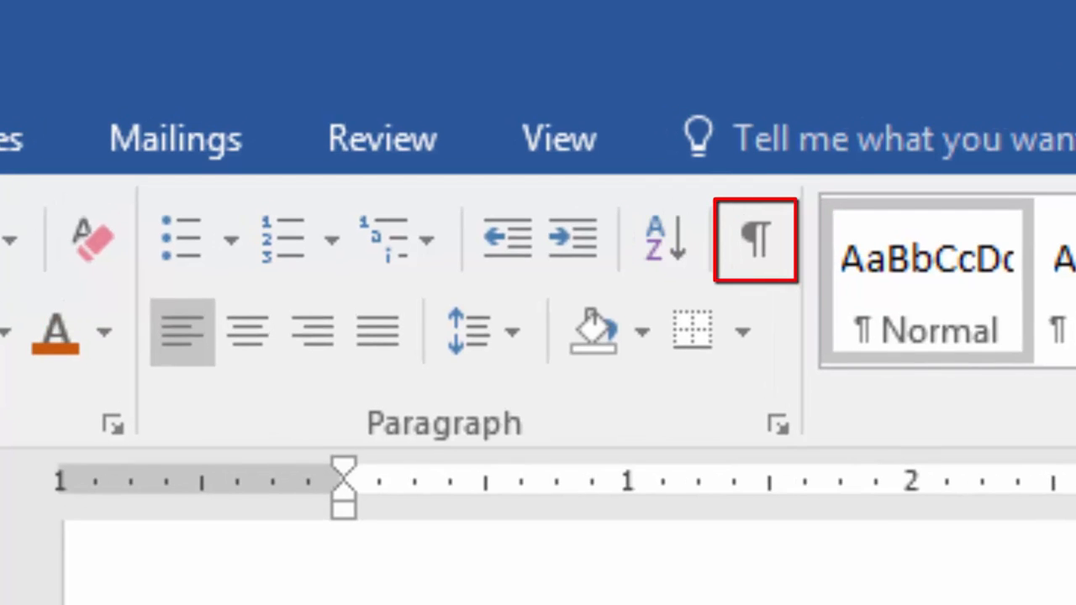
pyautogui.moveTo(754, 242)
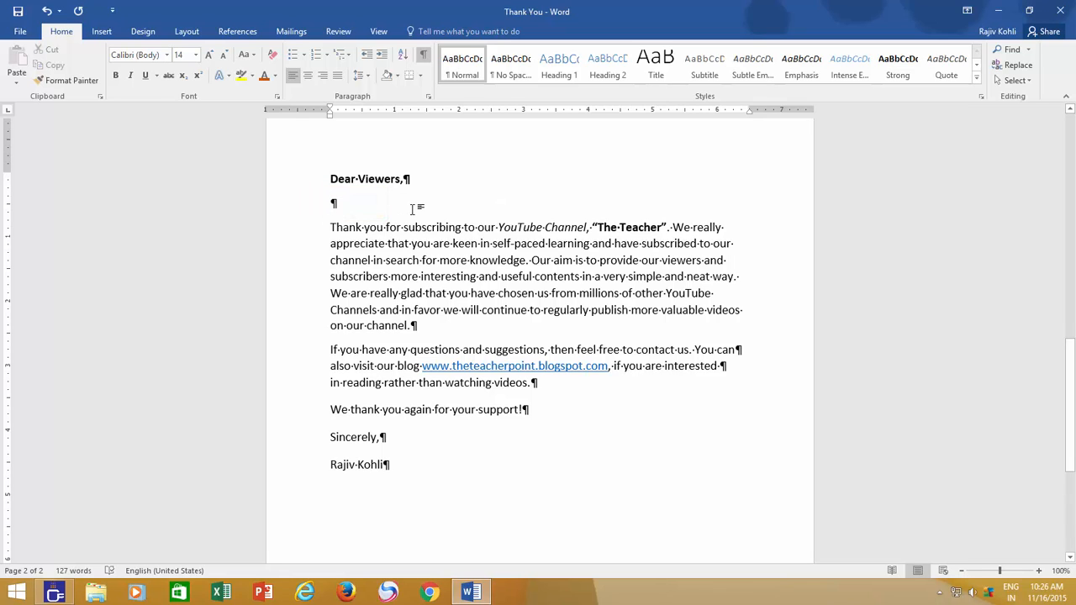
pyautogui.click(332, 204)
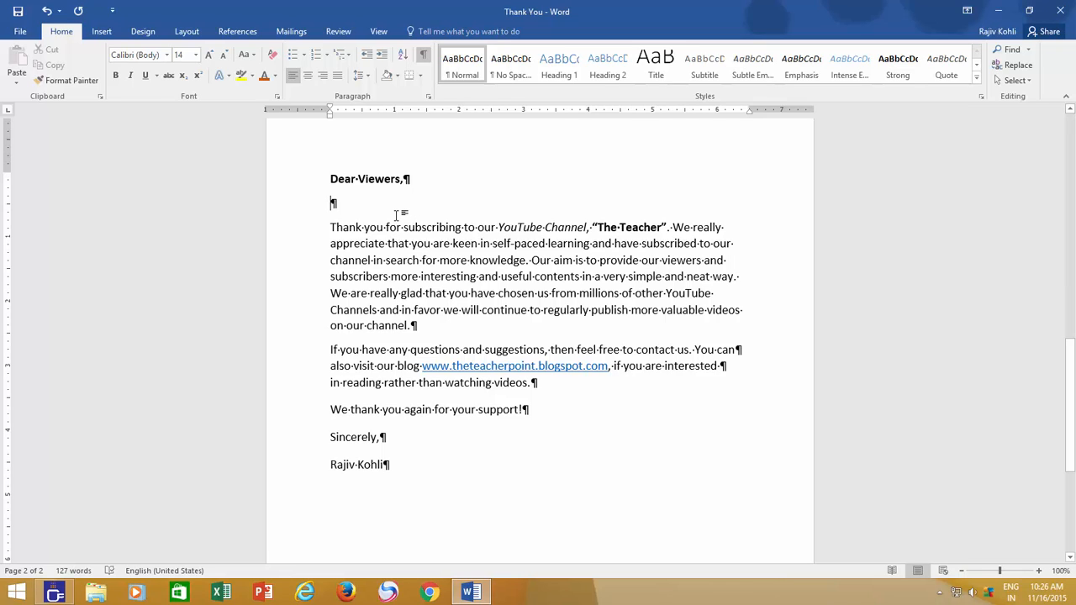
# - Select the first body paragraph and set it to justified alignment
pyautogui.moveTo(330, 227); pyautogui.dragTo(390, 275)
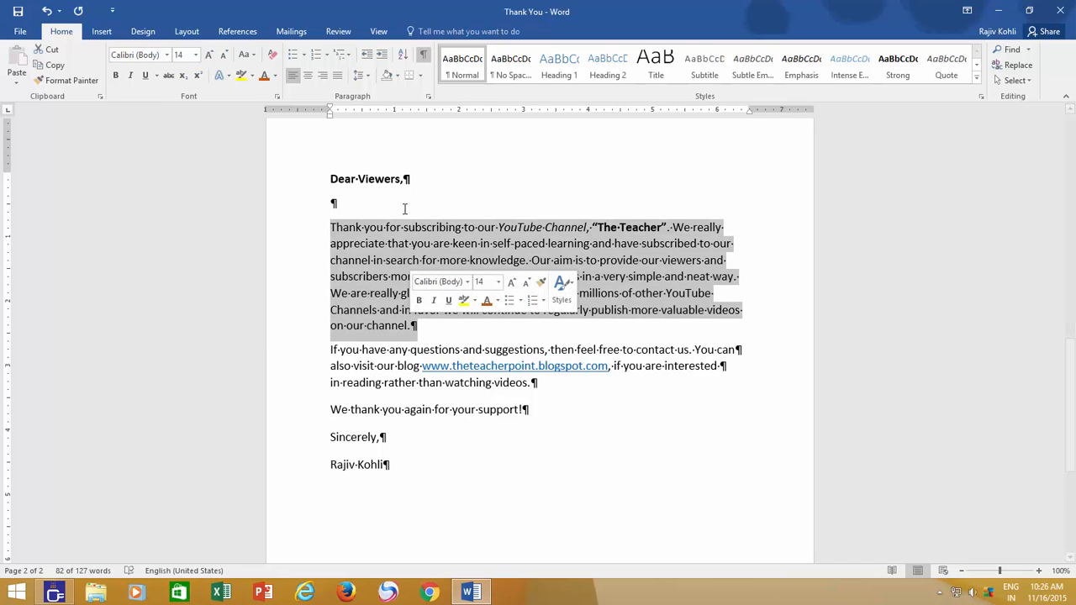
pyautogui.moveTo(336, 76)
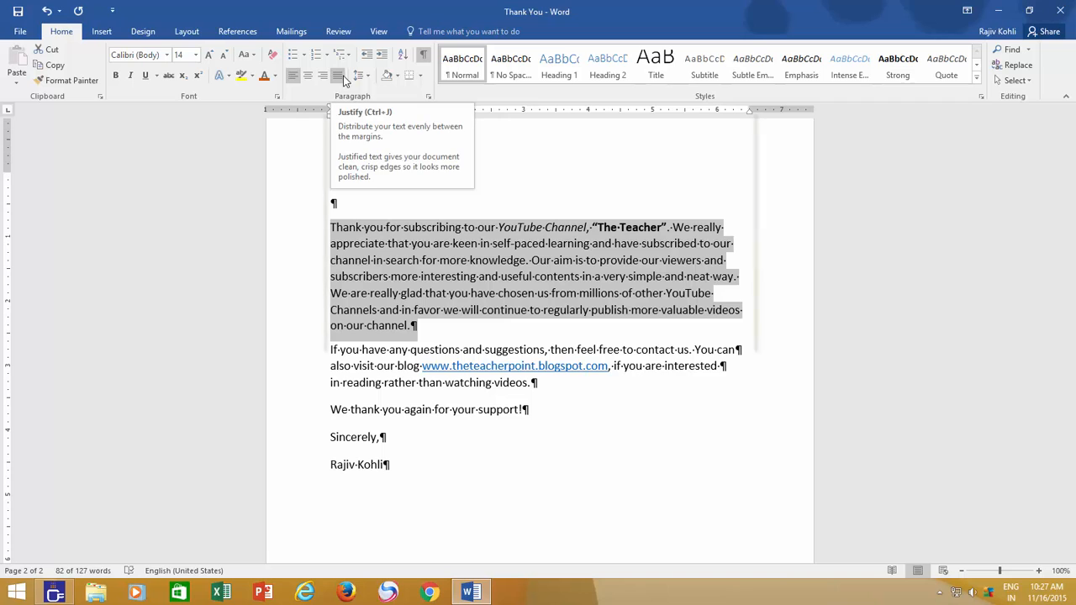
pyautogui.click(336, 74)
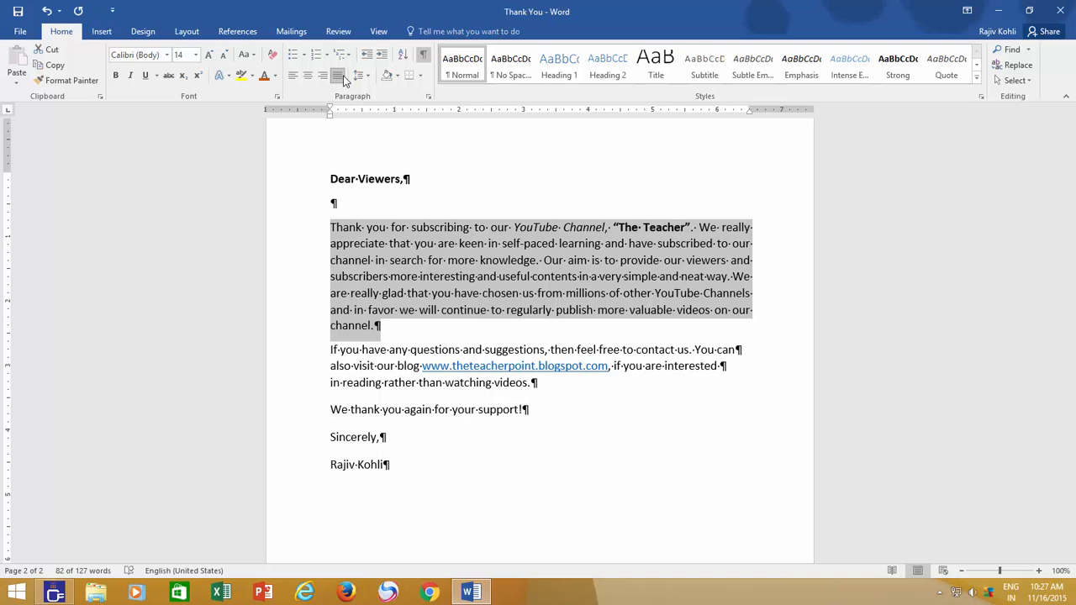
pyautogui.click(292, 76)
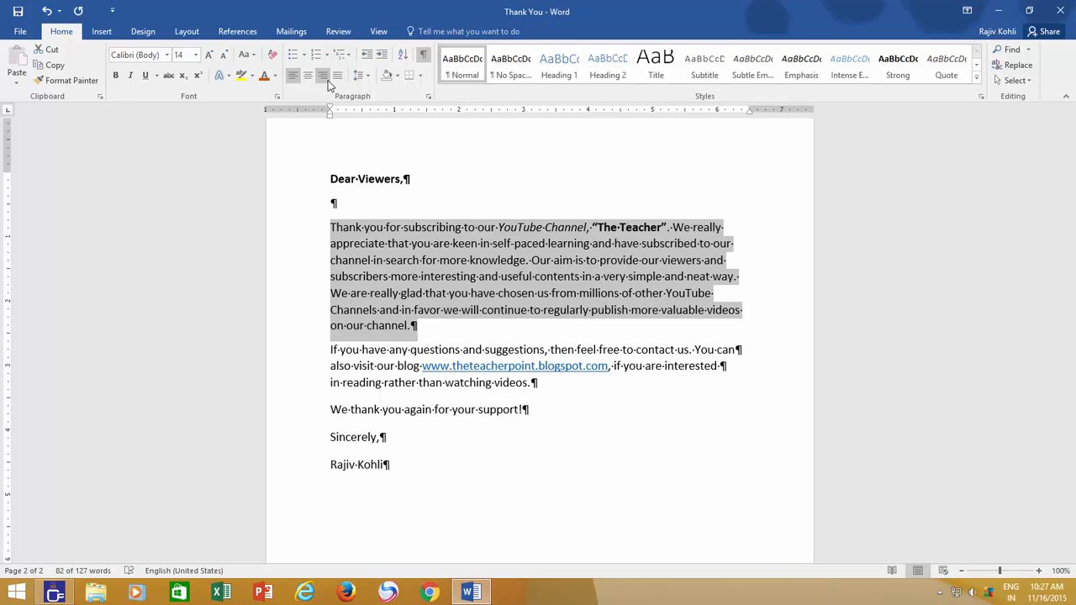
pyautogui.click(337, 76)
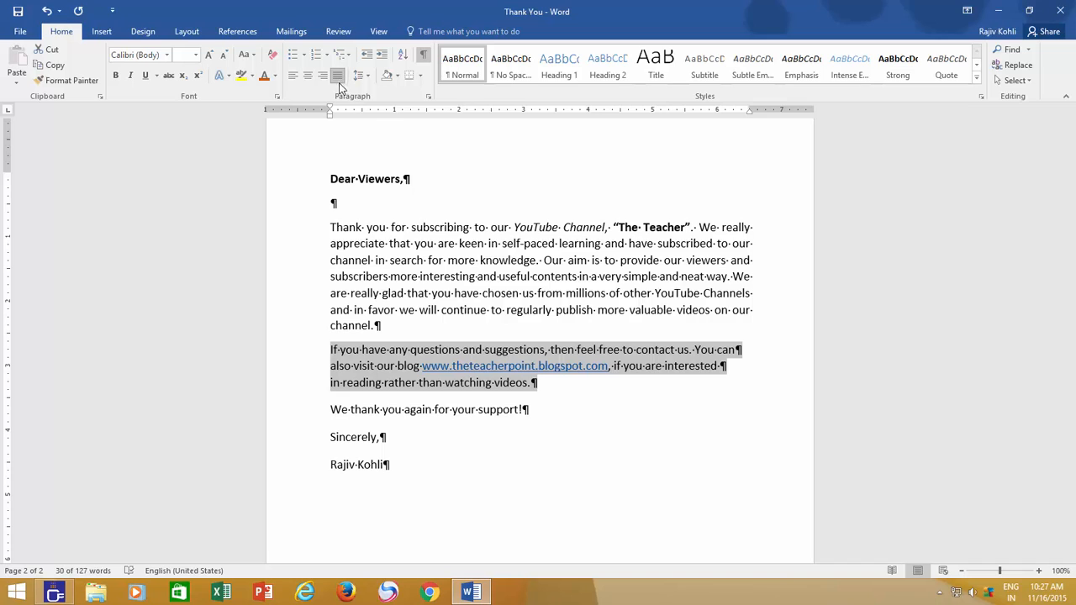
pyautogui.moveTo(336, 75)
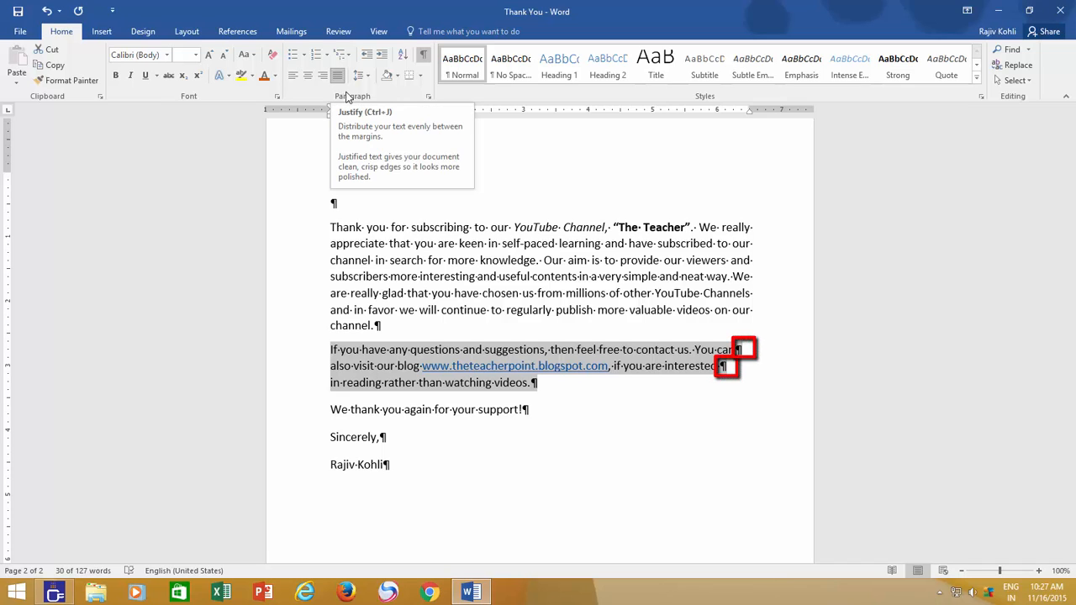
pyautogui.click(336, 74)
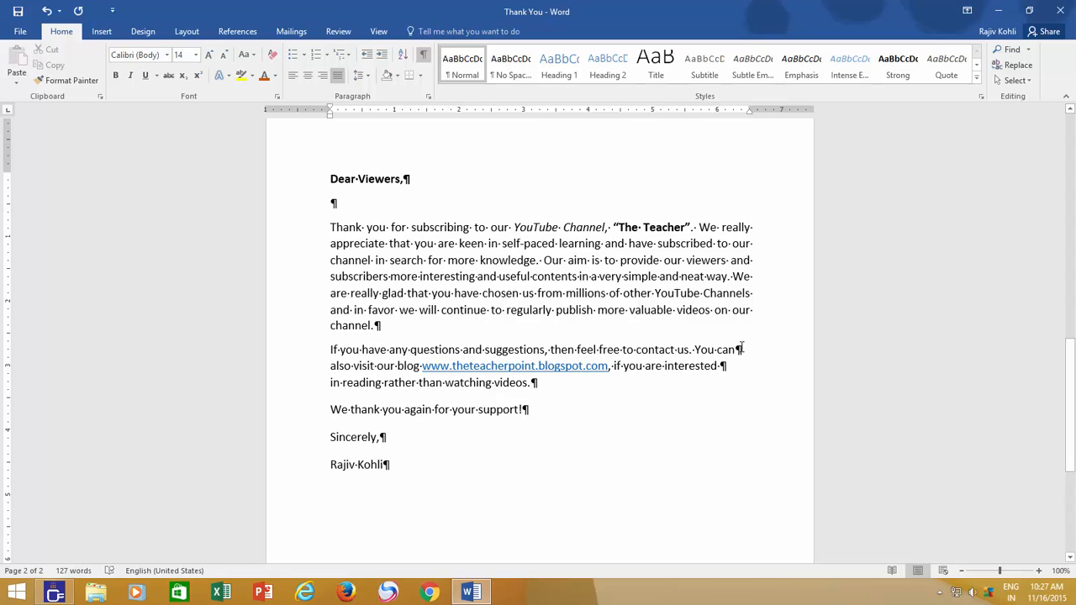
pyautogui.moveTo(670, 393)
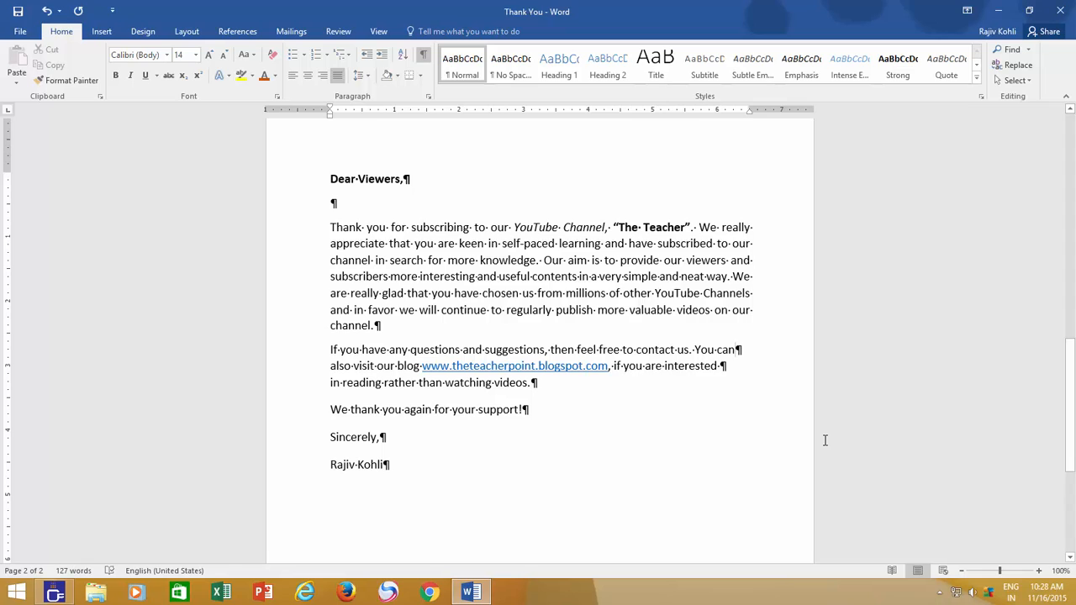
pyautogui.click(733, 350)
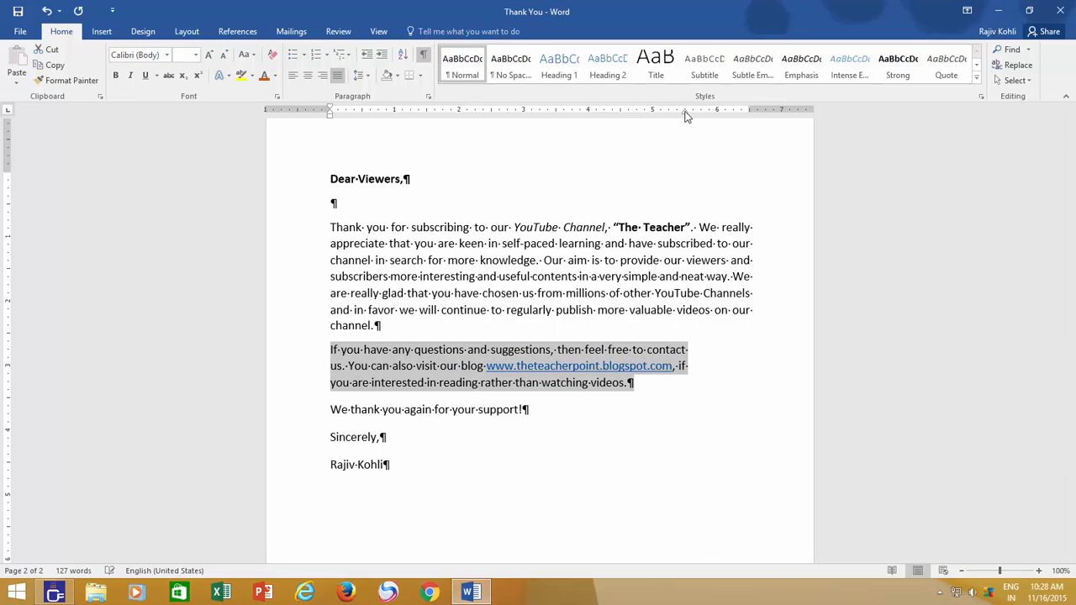
# - Justify the second body paragraph and turn the ¶ formatting marks back off
pyautogui.click(293, 76)
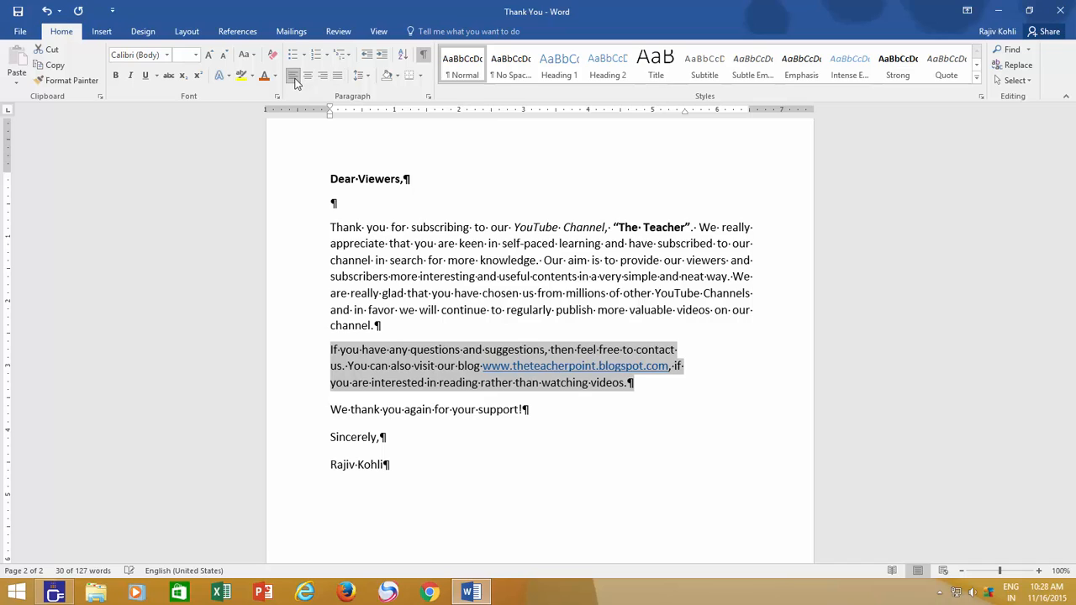
pyautogui.click(338, 75)
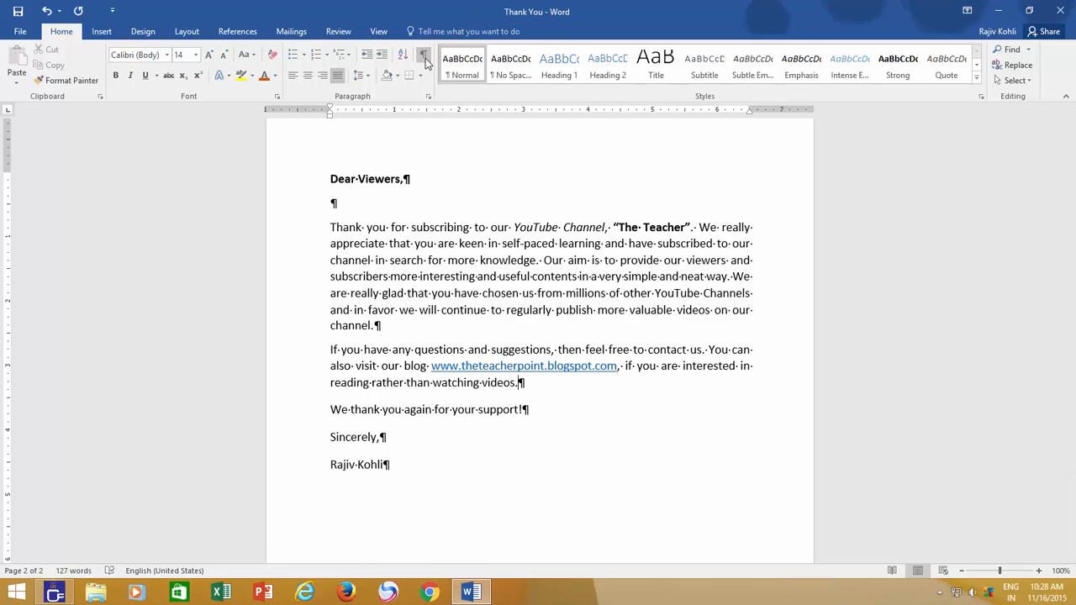
pyautogui.click(423, 54)
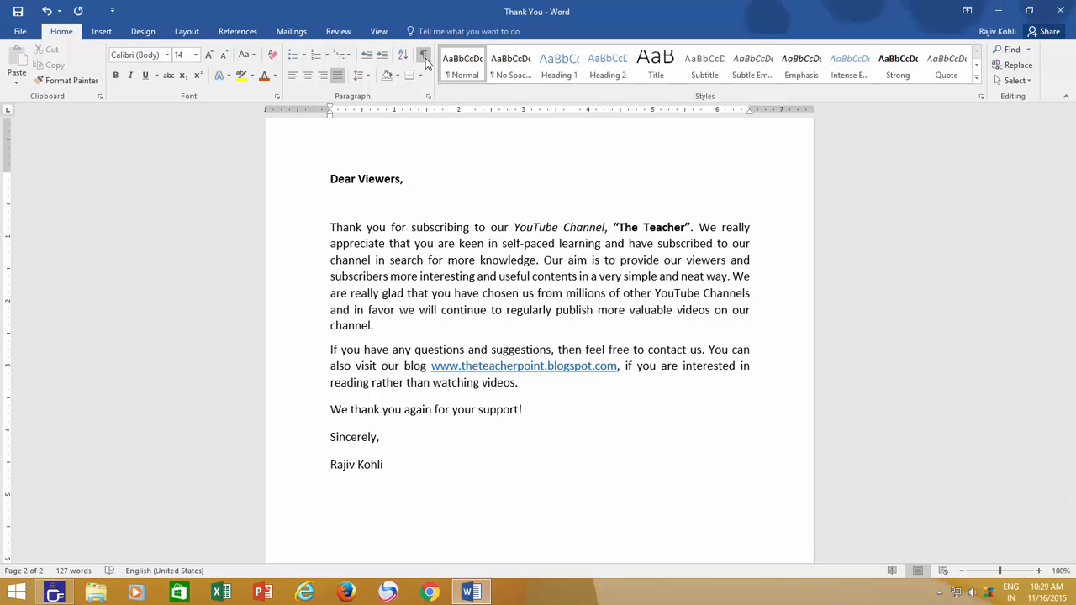
pyautogui.click(517, 383)
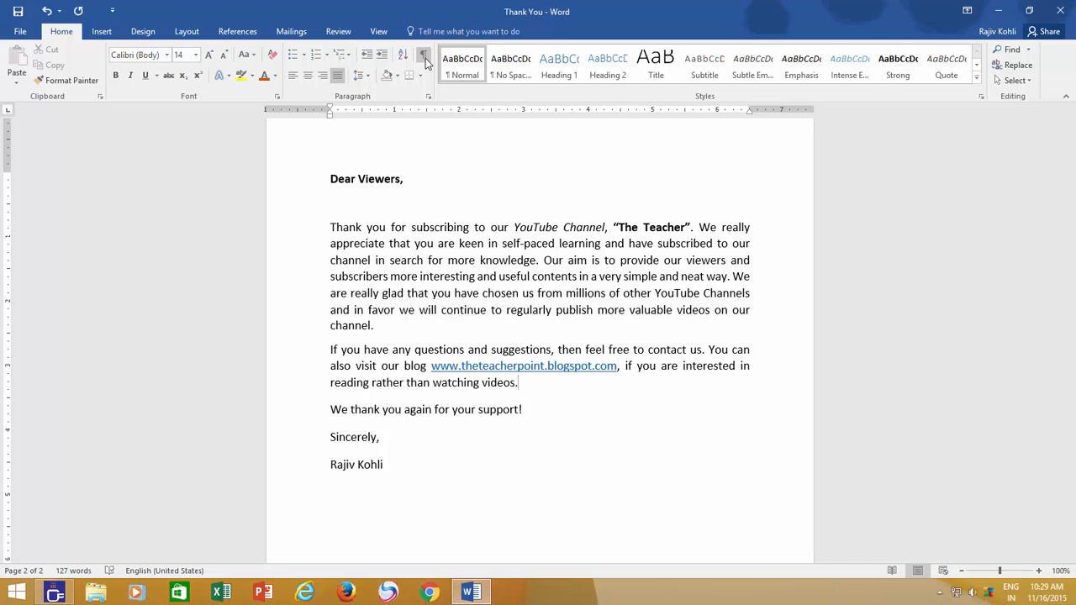